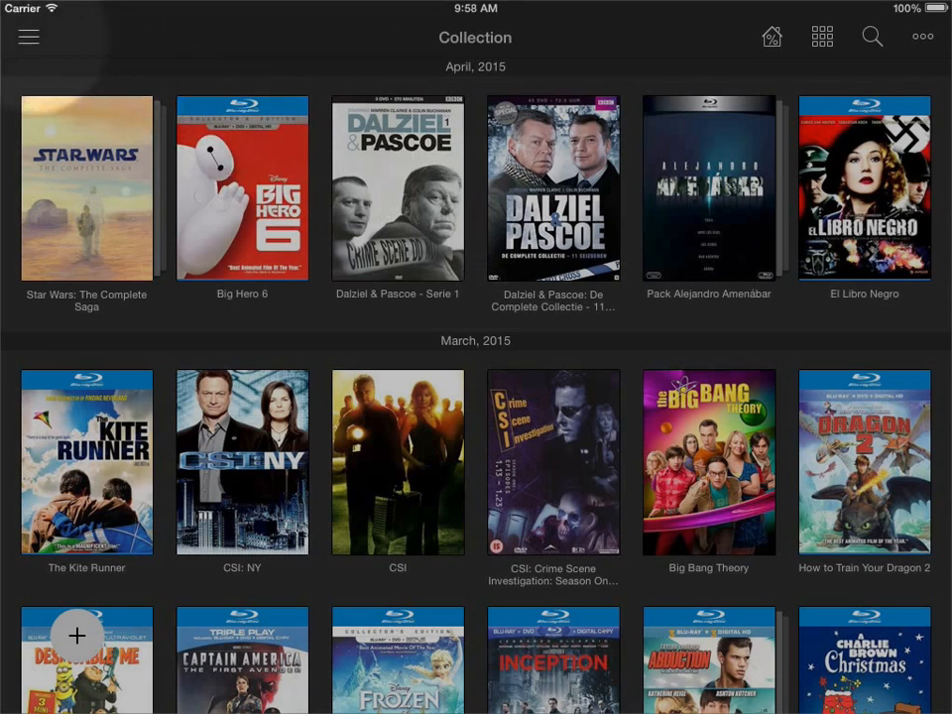
# Navigate to Friends and show Rasmus & Helena's recently added titles, then bring the side menu back.
pyautogui.click(28, 36)
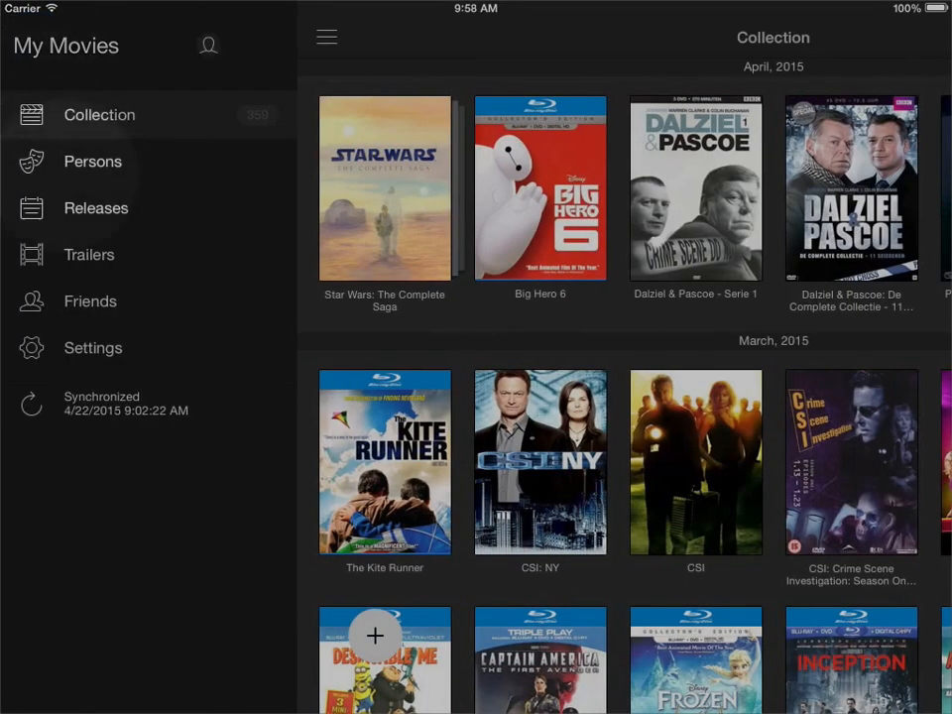
pyautogui.click(91, 301)
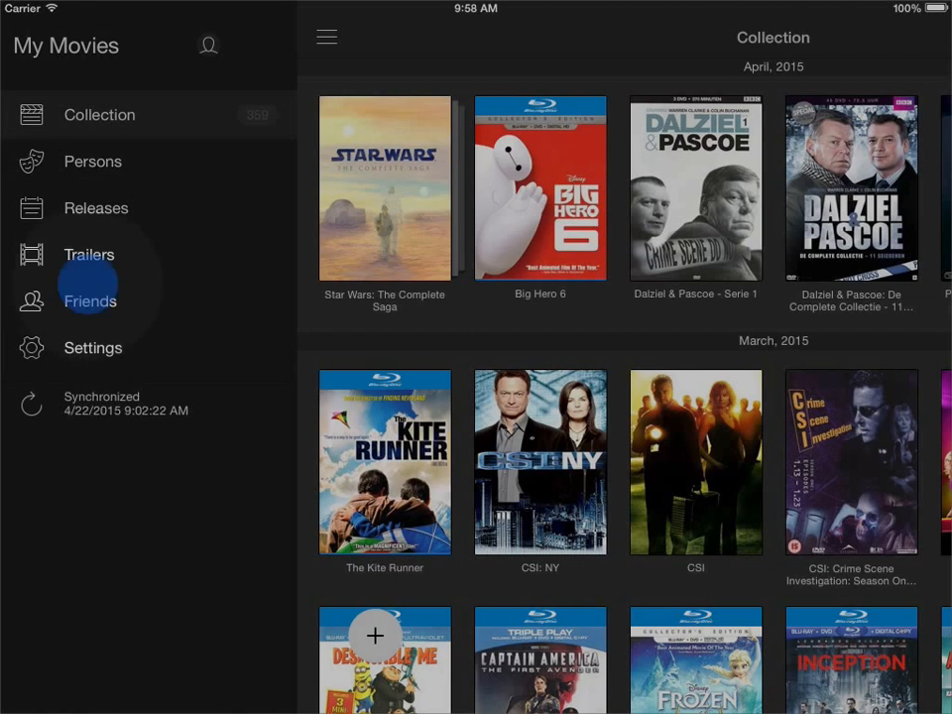
pyautogui.click(90, 302)
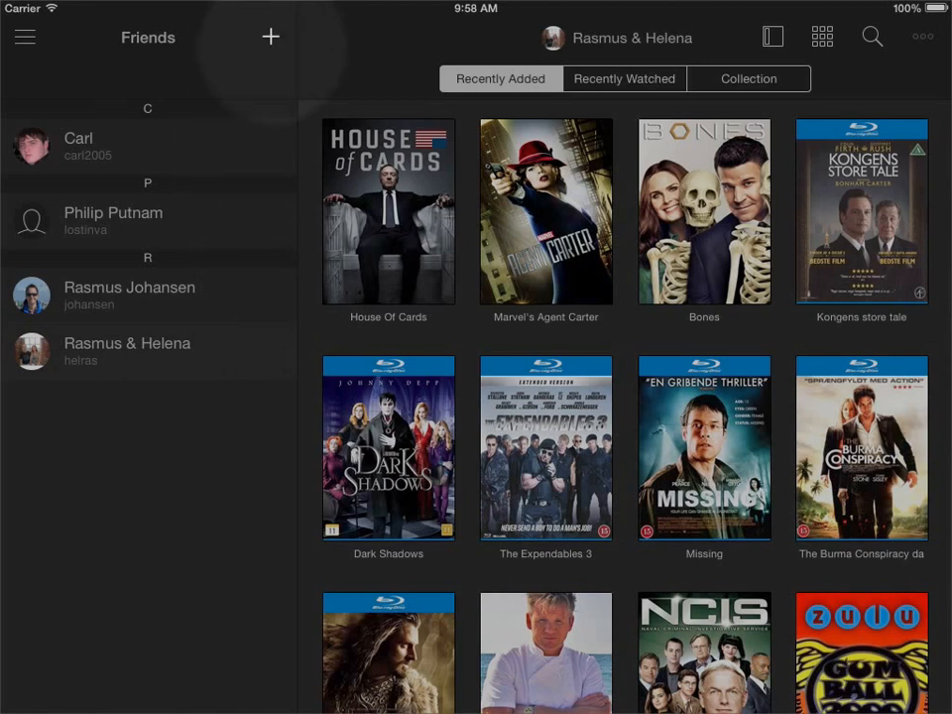
pyautogui.click(270, 36)
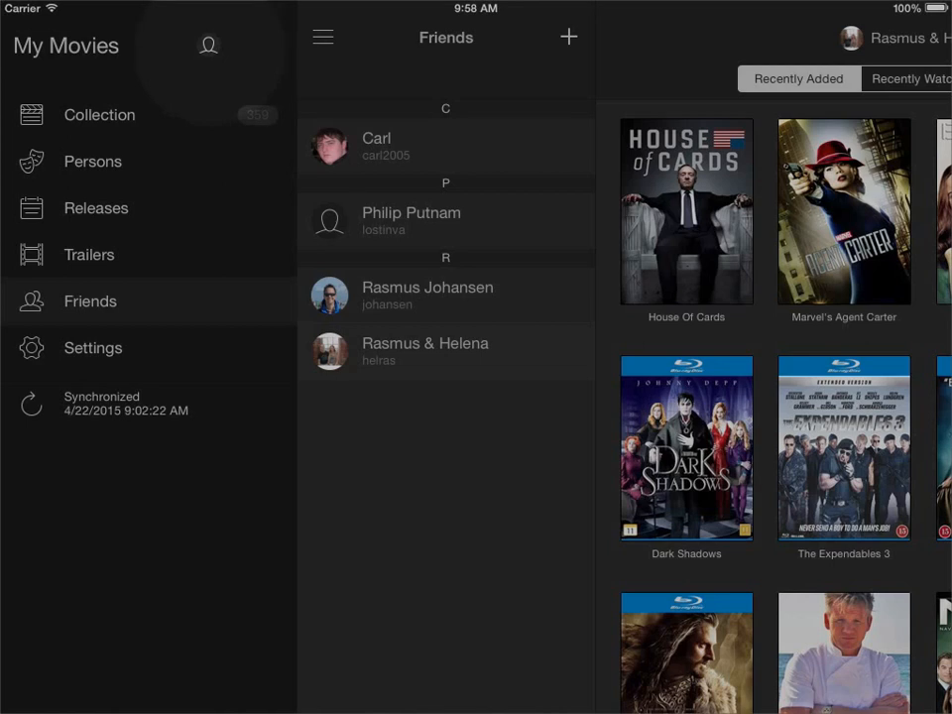
# View your own profile's disc, TV series and movie counts, then cancel back to Rasmus & Helena's titles.
pyautogui.click(208, 44)
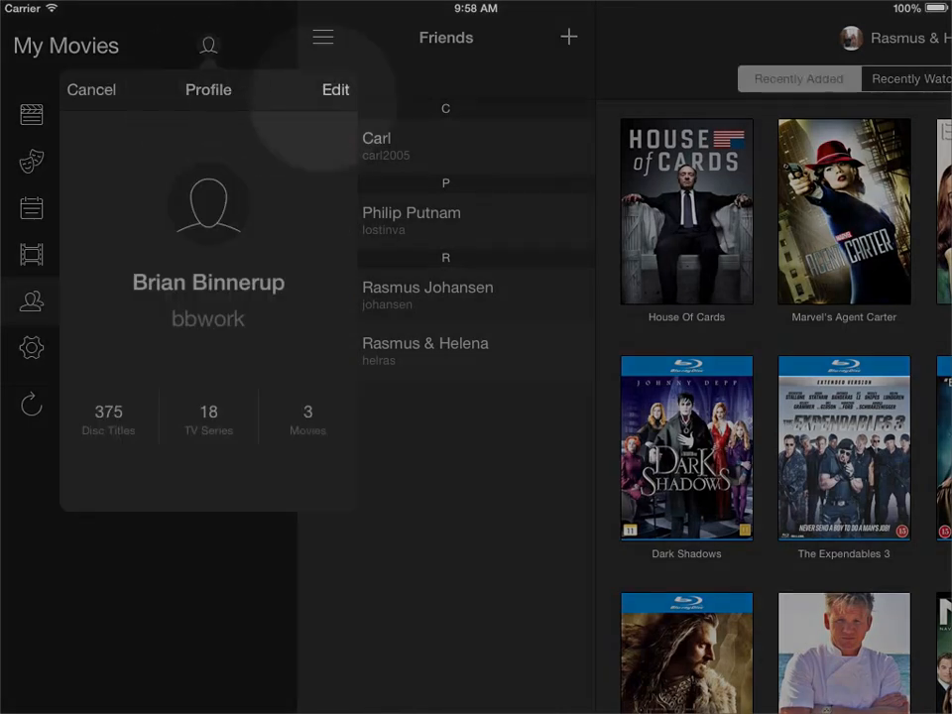
pyautogui.click(335, 89)
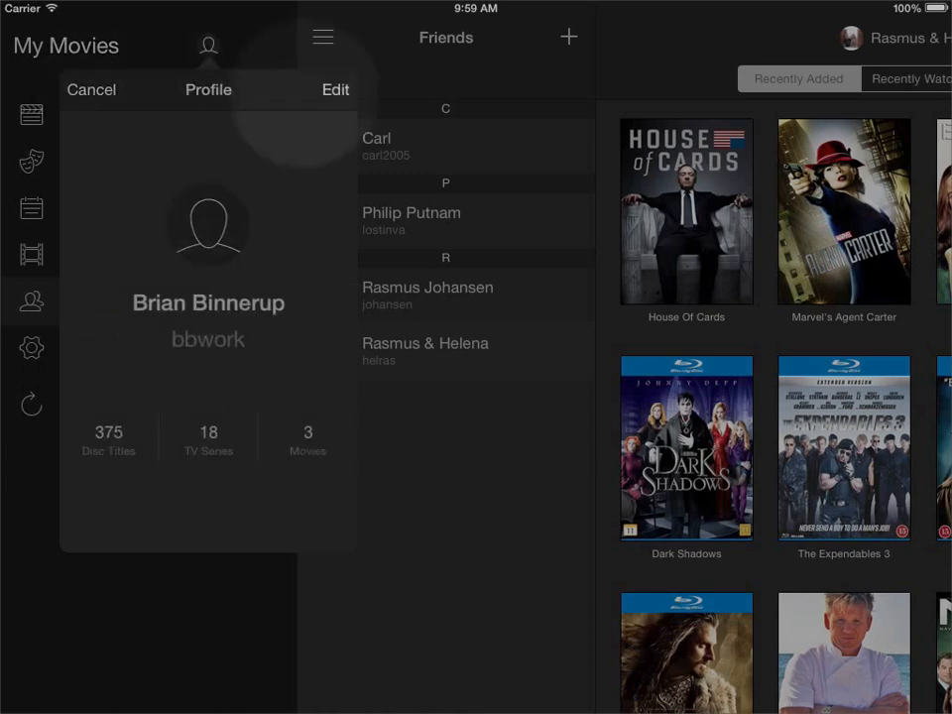
pyautogui.click(91, 89)
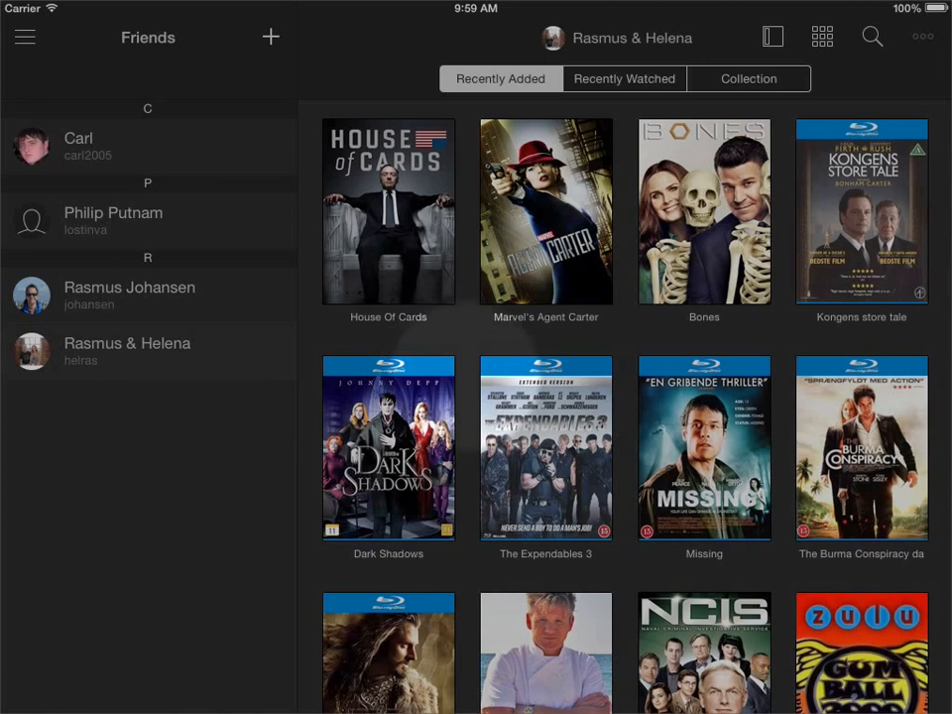
# Collapse the Friends sidebar so Rasmus & Helena's recently added titles fill the screen.
pyautogui.click(148, 353)
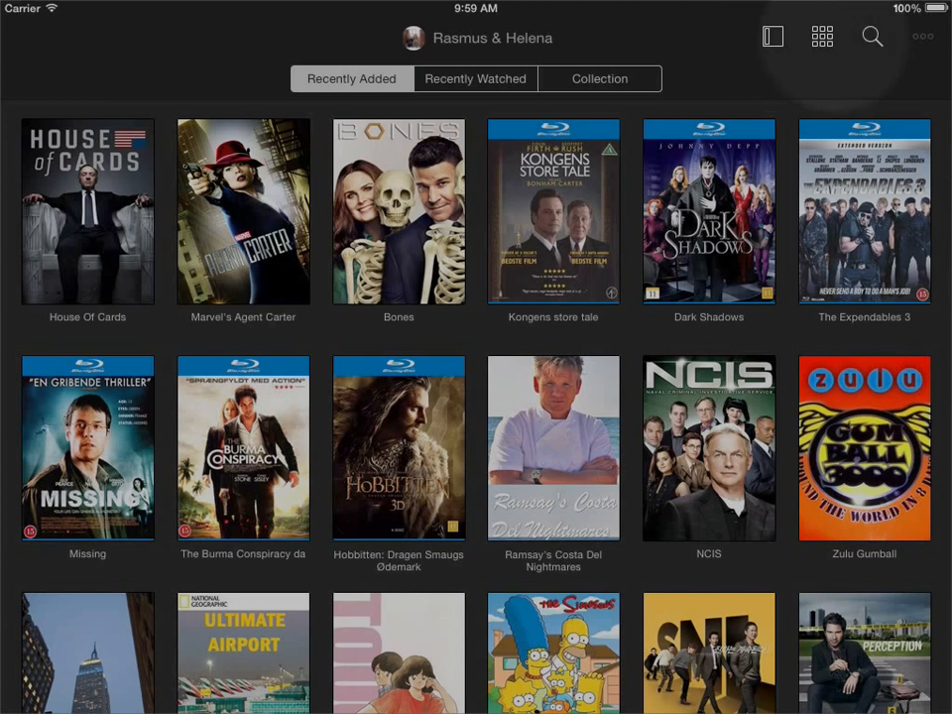
pyautogui.click(821, 36)
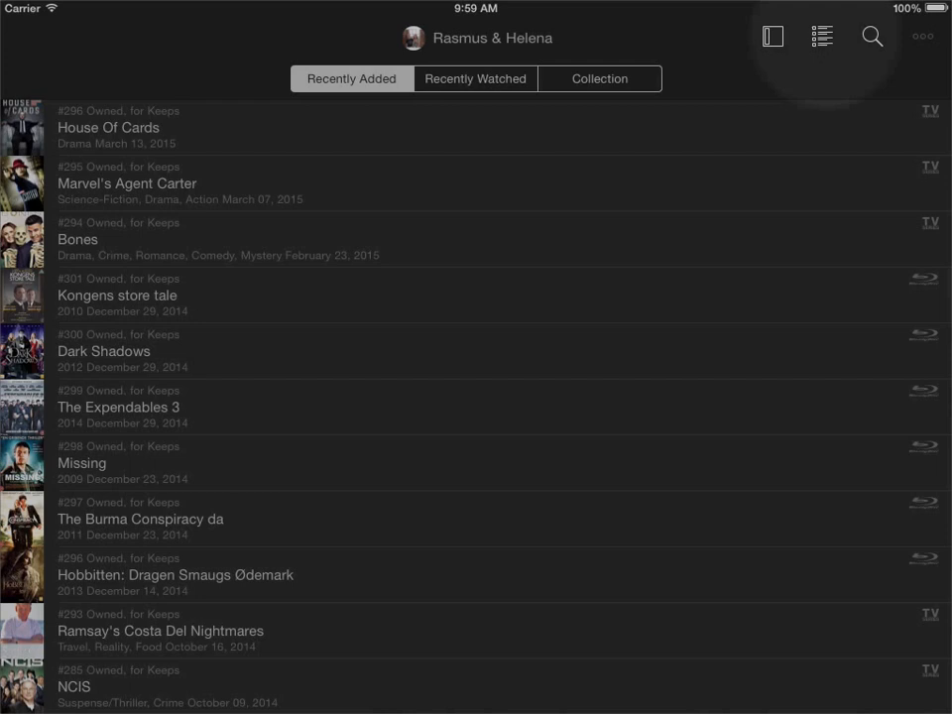
pyautogui.click(821, 35)
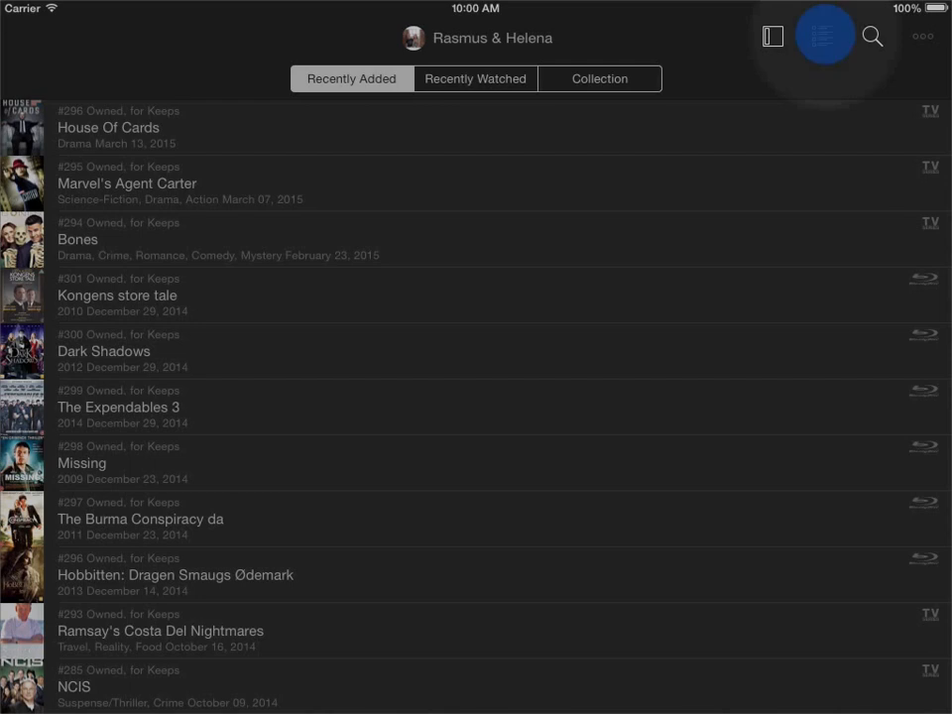
pyautogui.click(821, 36)
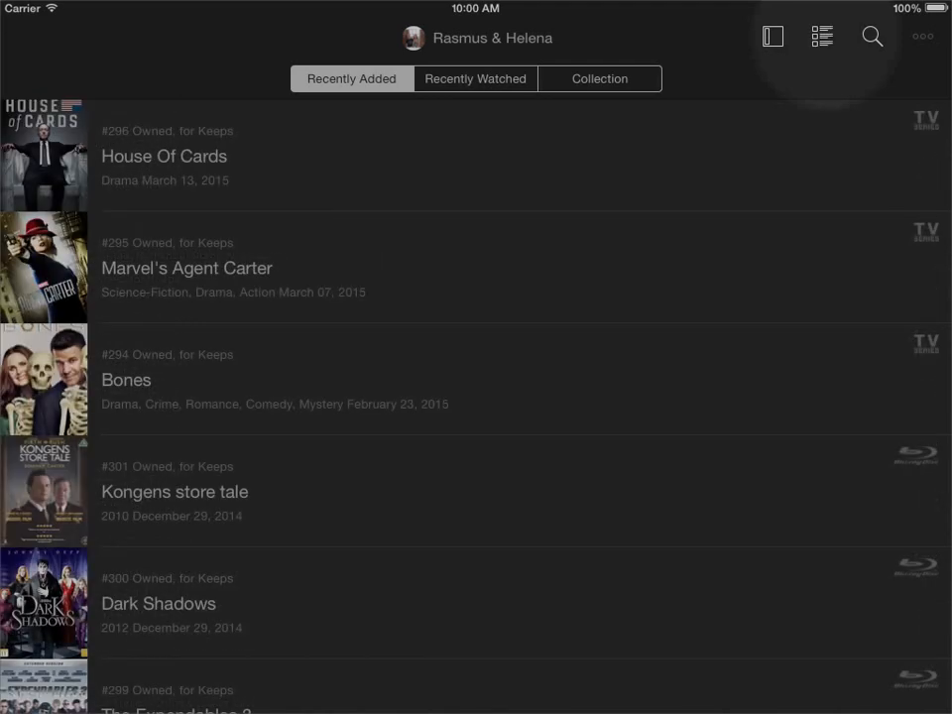
pyautogui.click(820, 36)
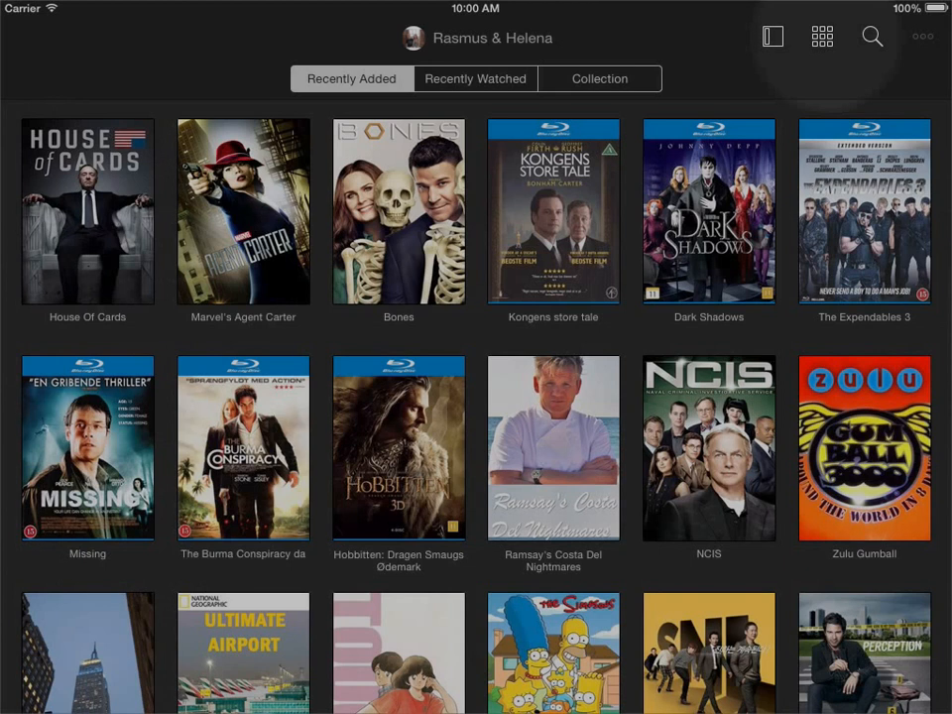
pyautogui.click(821, 36)
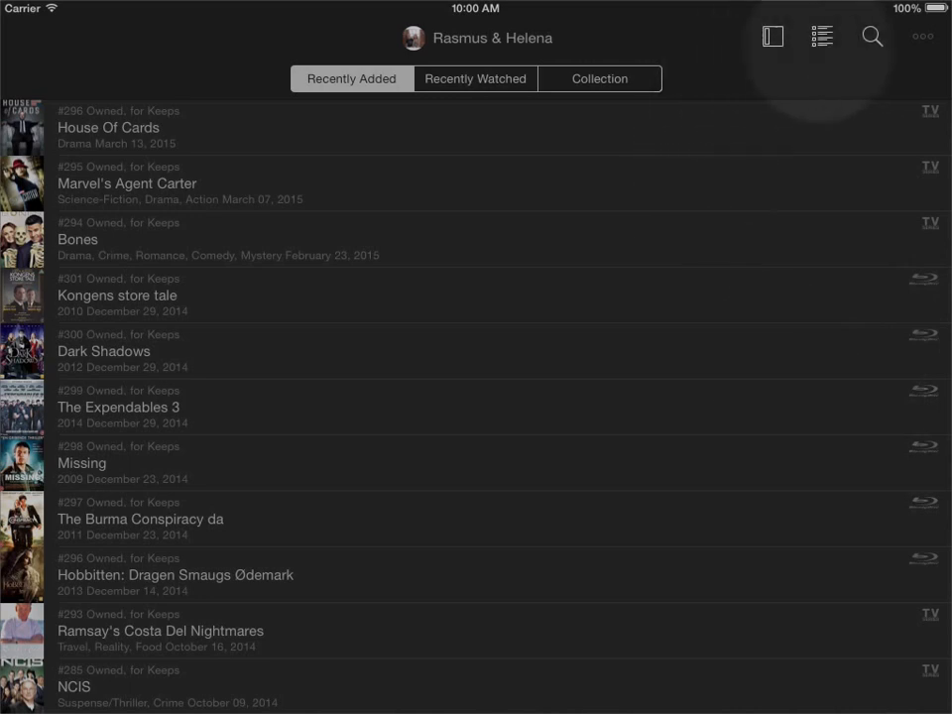
pyautogui.click(821, 36)
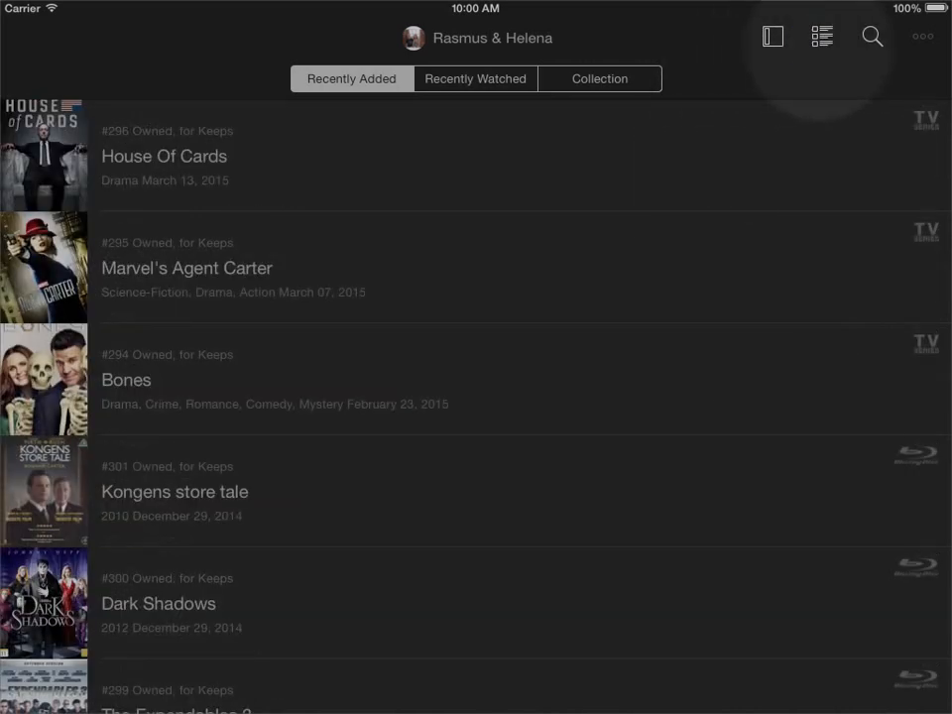
pyautogui.click(820, 35)
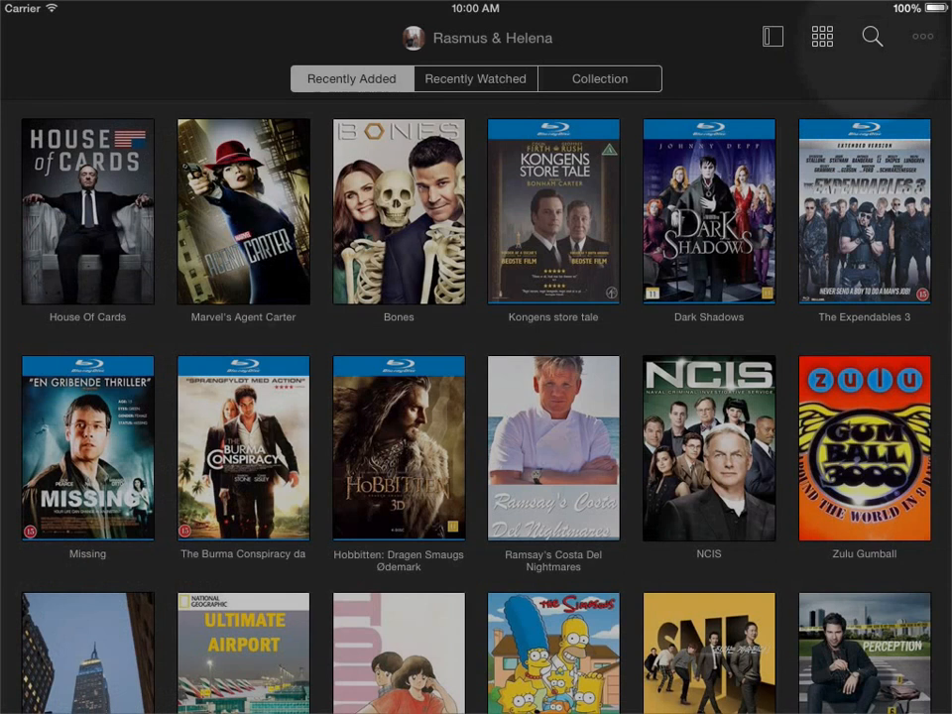
pyautogui.click(873, 36)
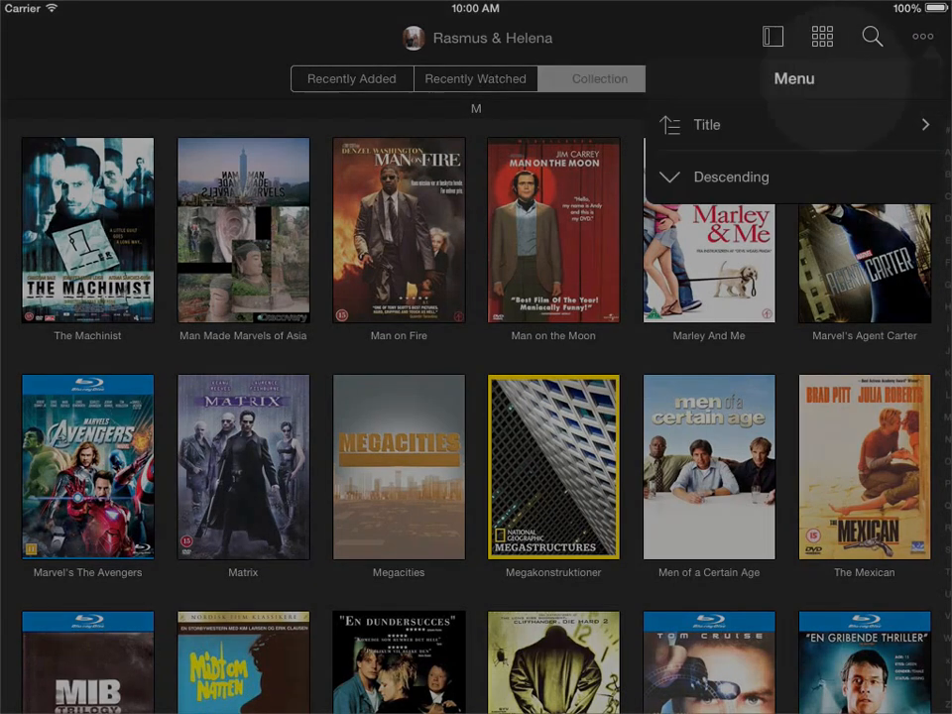
# Show Rasmus & Helena's Recently Added cover grid beside the friends list.
pyautogui.click(706, 123)
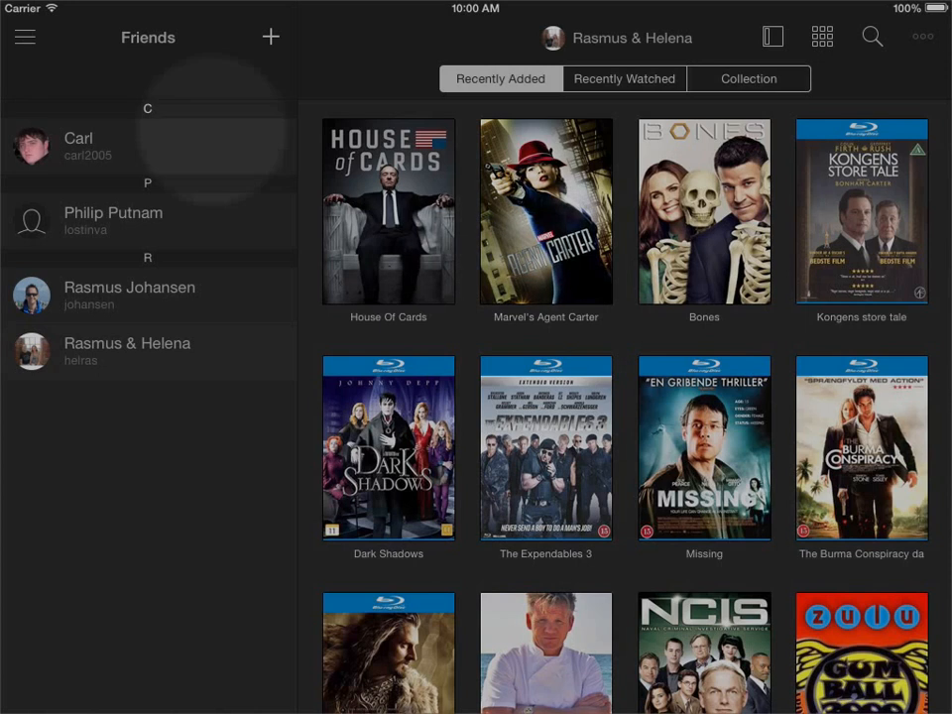
# Switch to your own Collection and bring up Frozen's details page.
pyautogui.click(24, 35)
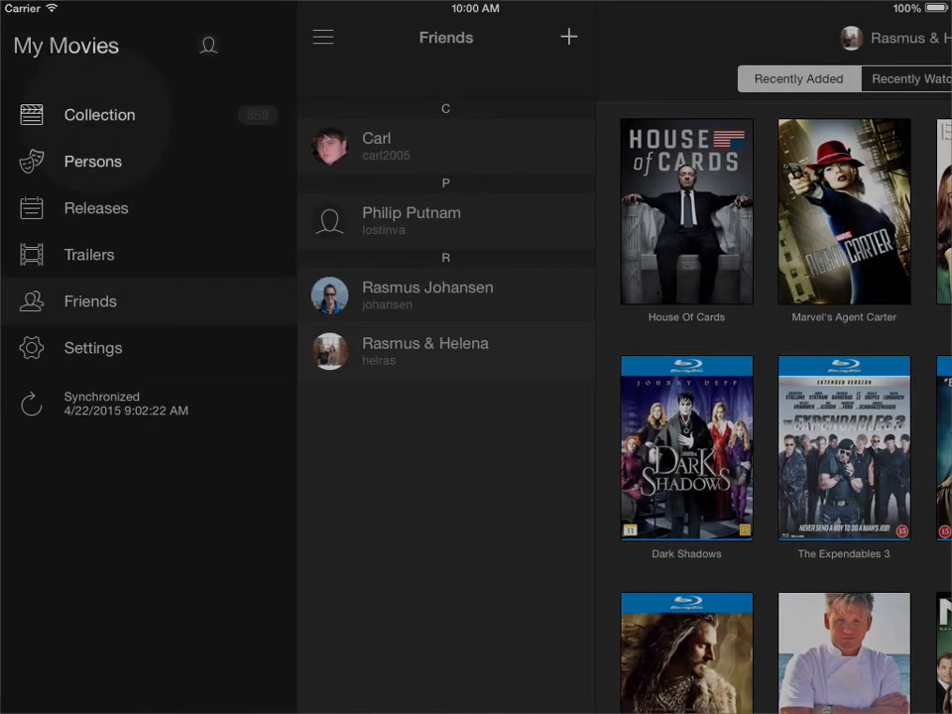
pyautogui.click(99, 113)
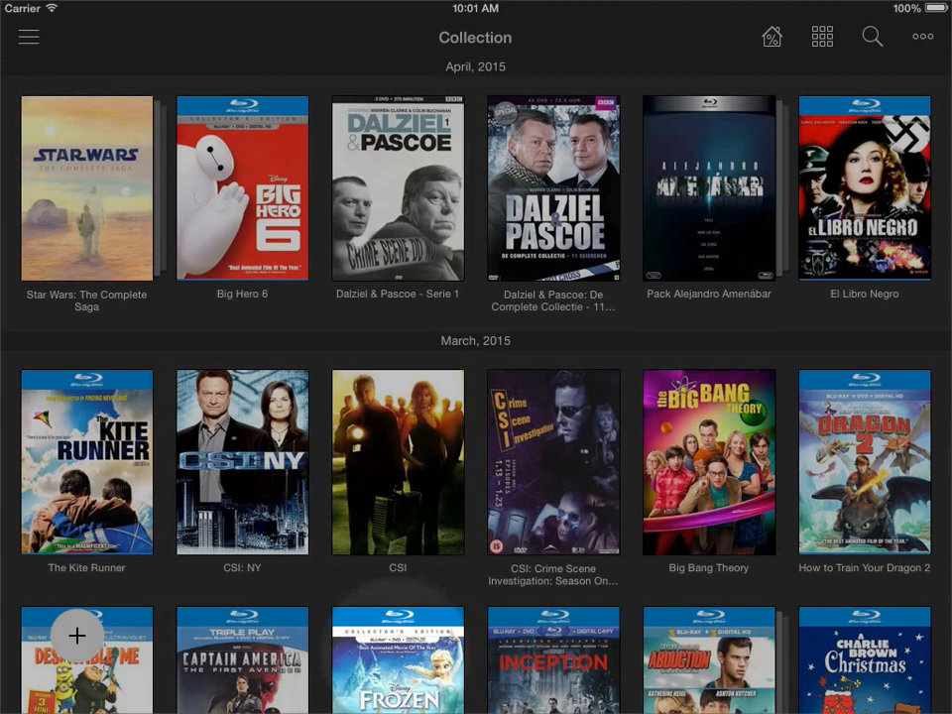
pyautogui.click(396, 658)
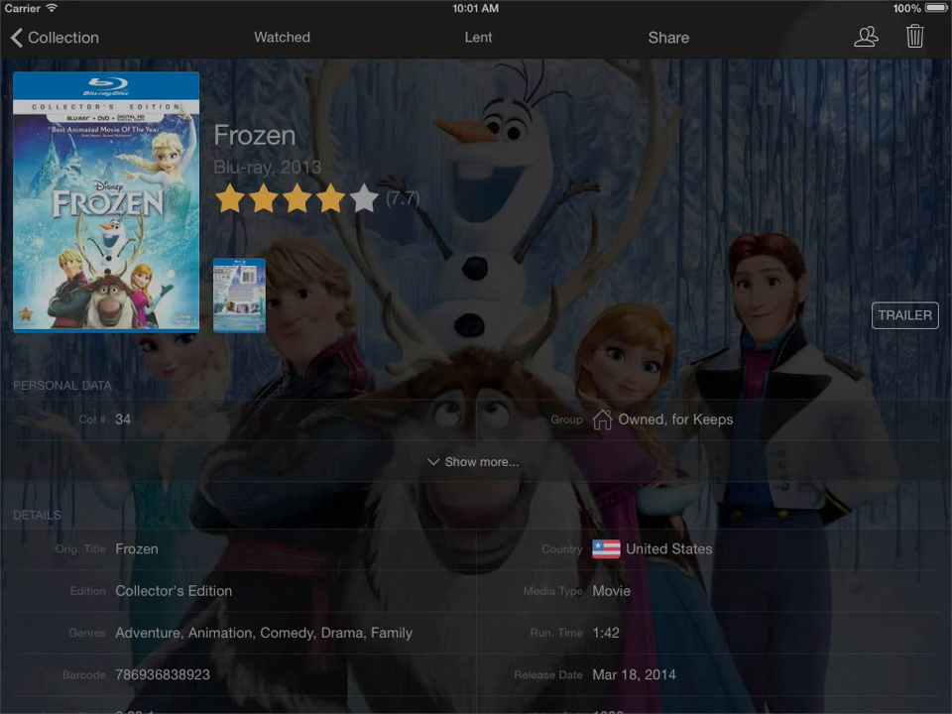
# Check In Friends Collections for Frozen (two friends own it), then go back to Collection.
pyautogui.click(864, 36)
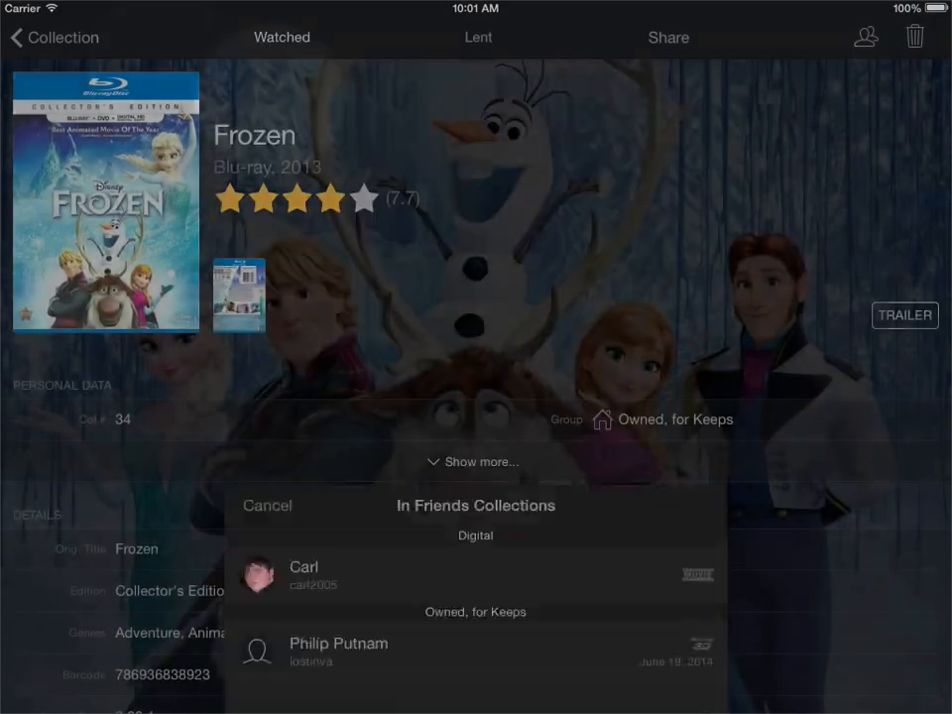
pyautogui.click(266, 506)
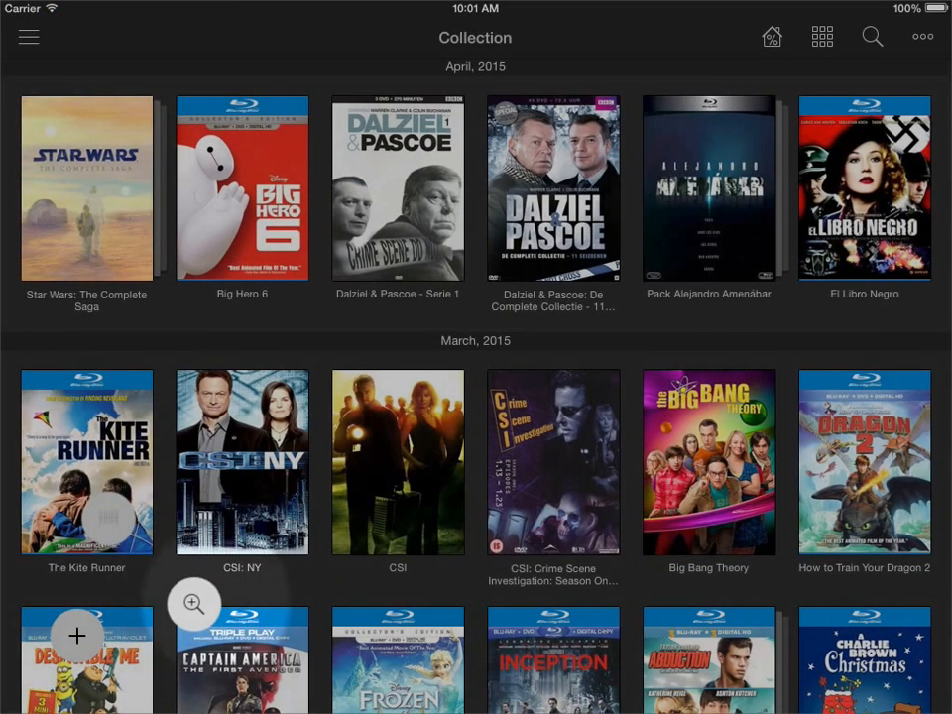
pyautogui.click(76, 634)
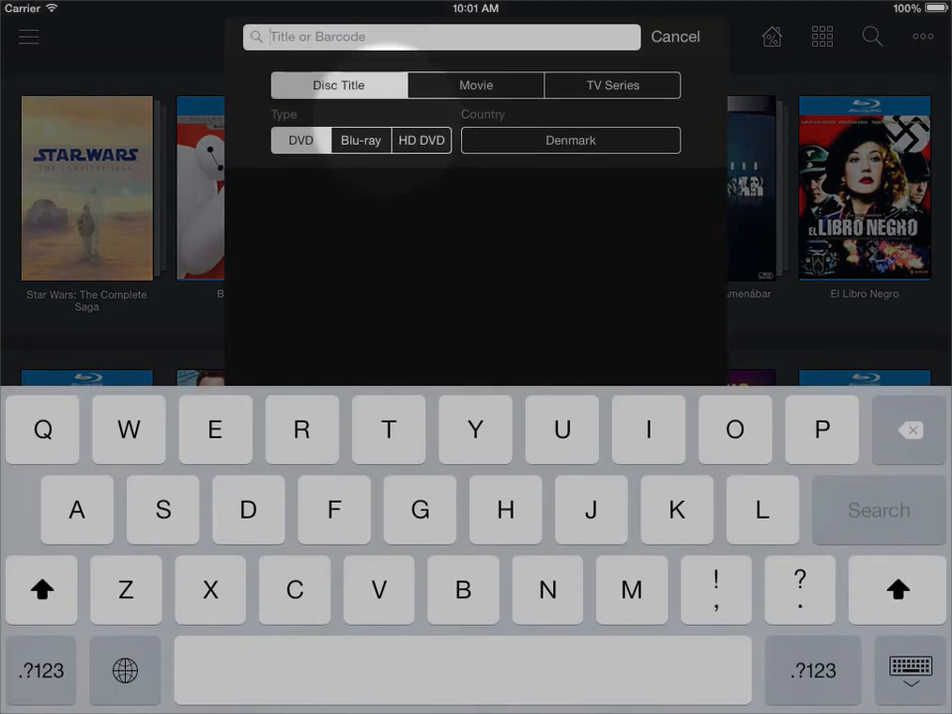
pyautogui.click(440, 35)
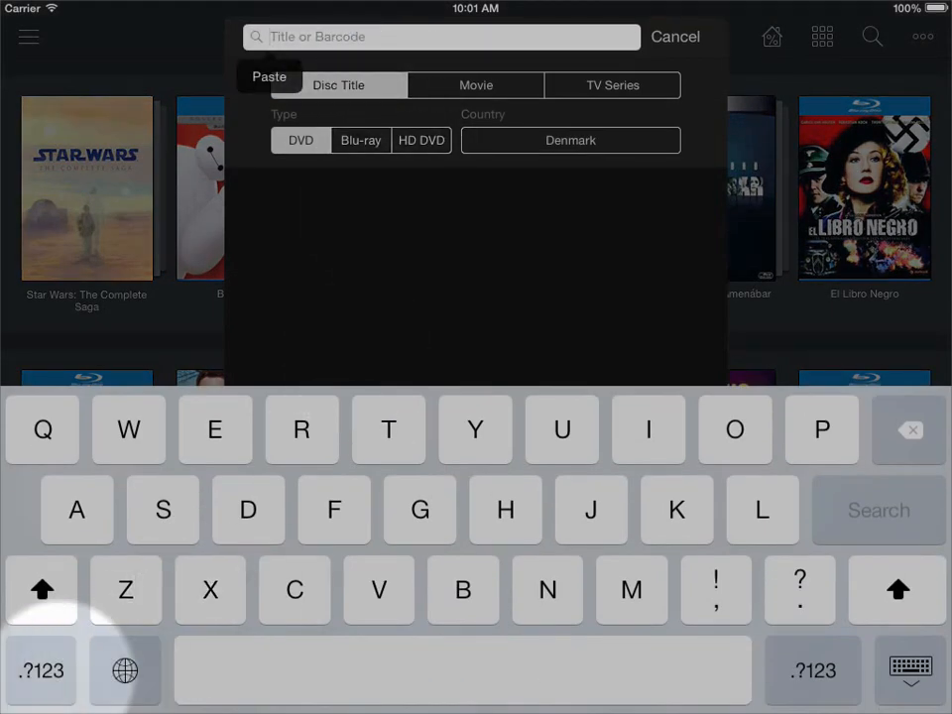
pyautogui.click(40, 670)
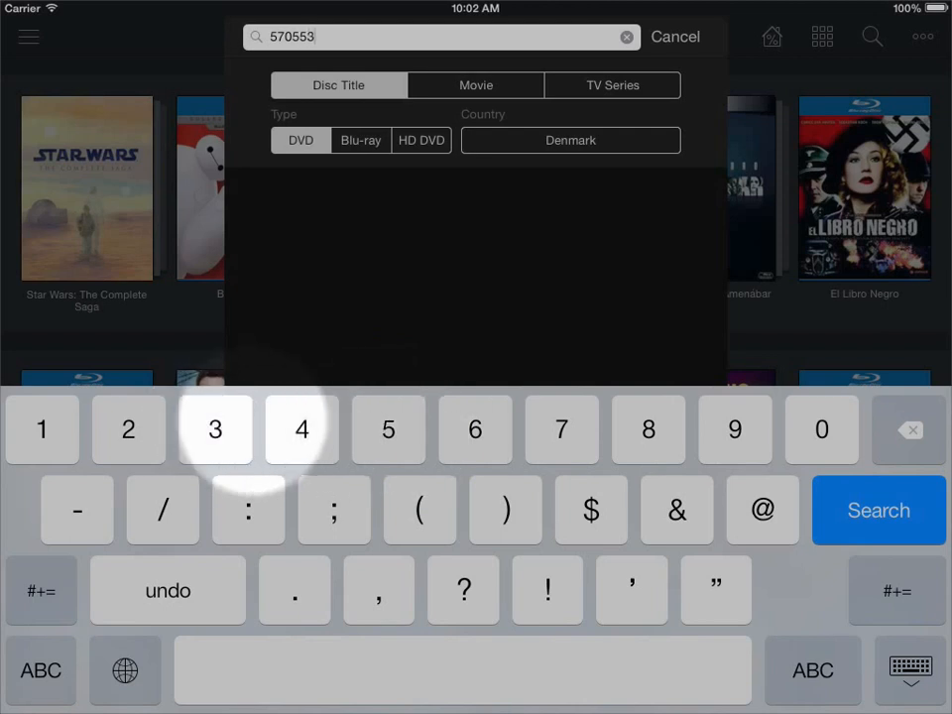
pyautogui.click(821, 428)
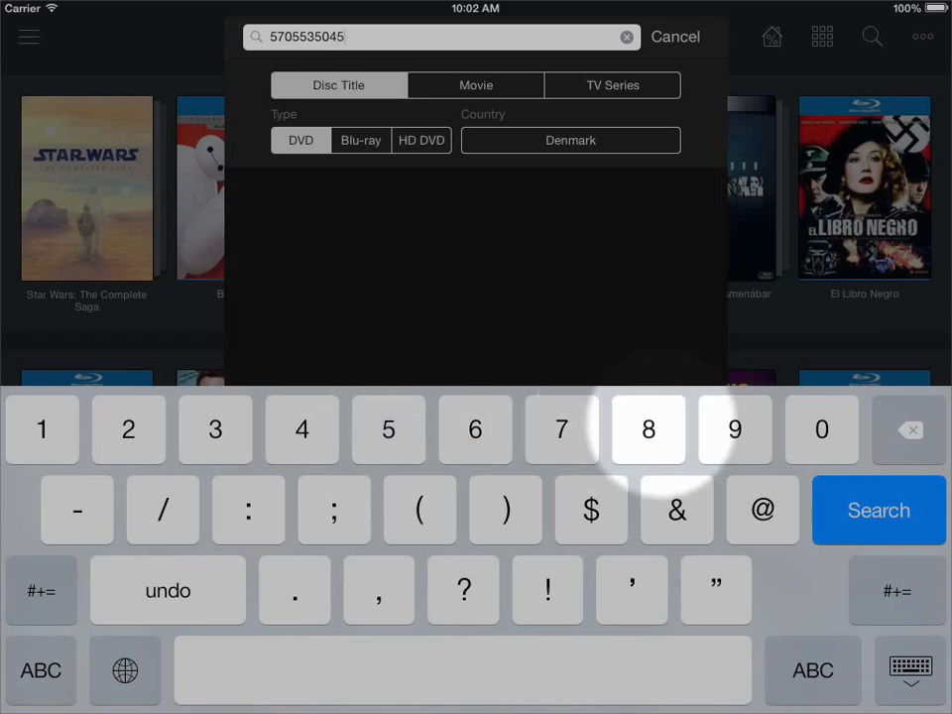
pyautogui.click(474, 429)
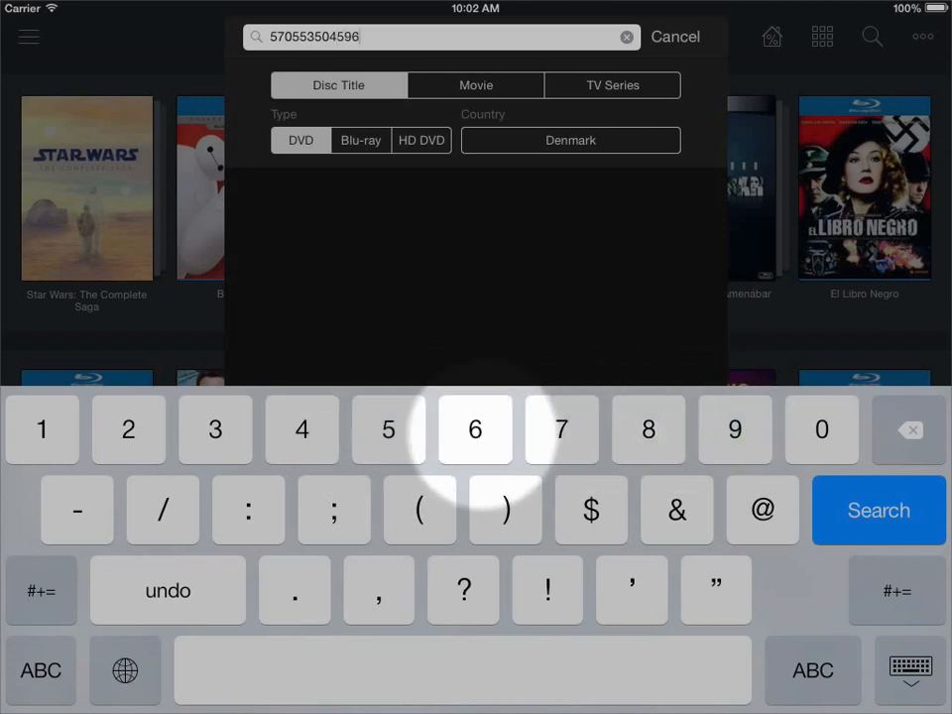
pyautogui.write('4')
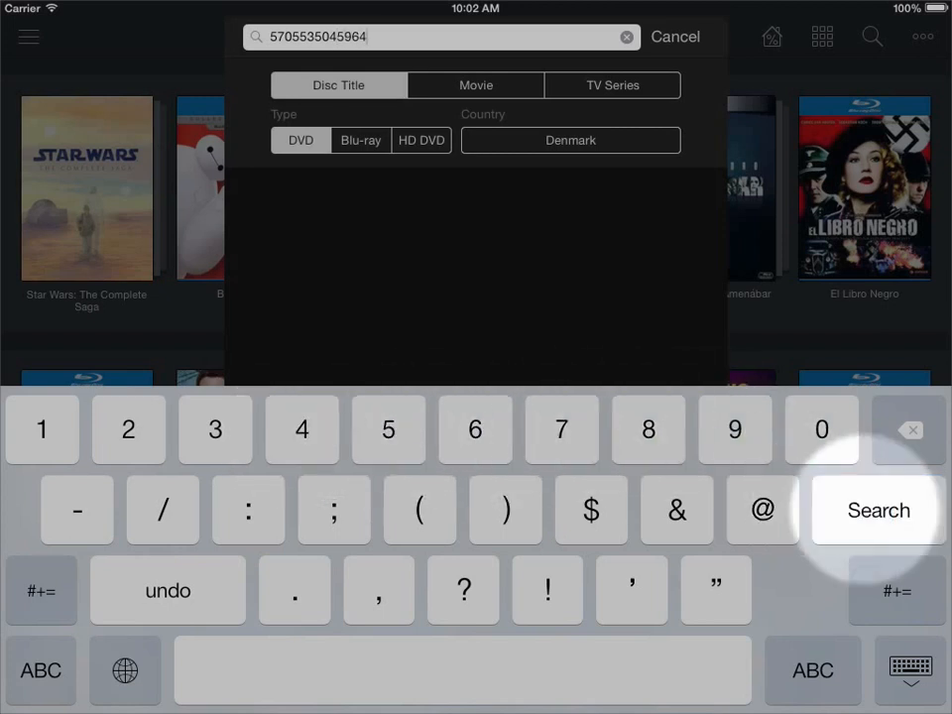
pyautogui.click(877, 510)
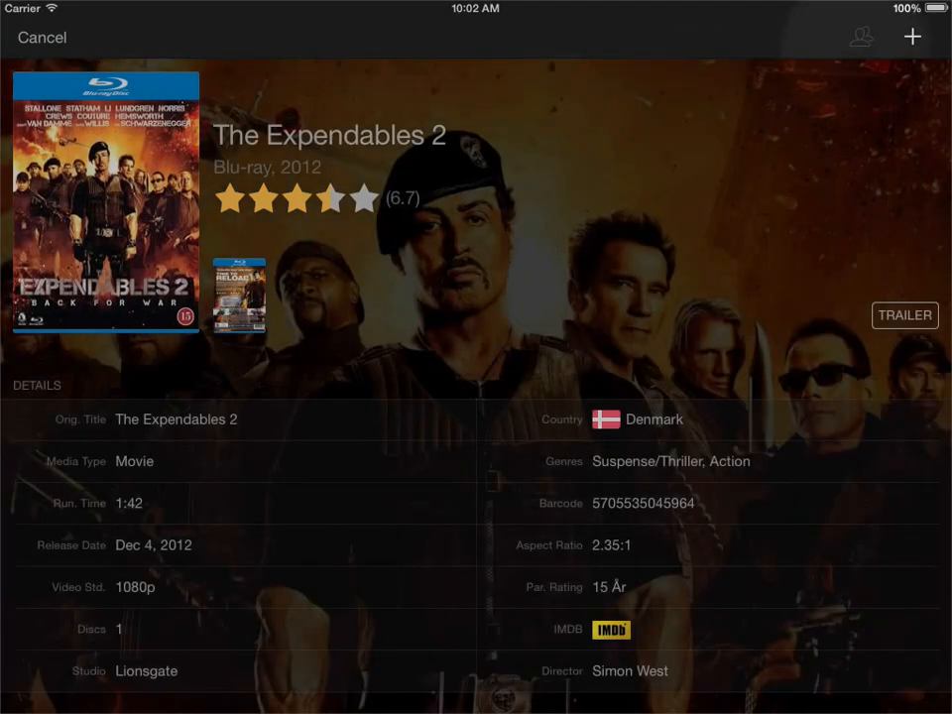
# Review The Expendables 2 details, then cancel out of the results and search back to the collection.
pyautogui.click(861, 35)
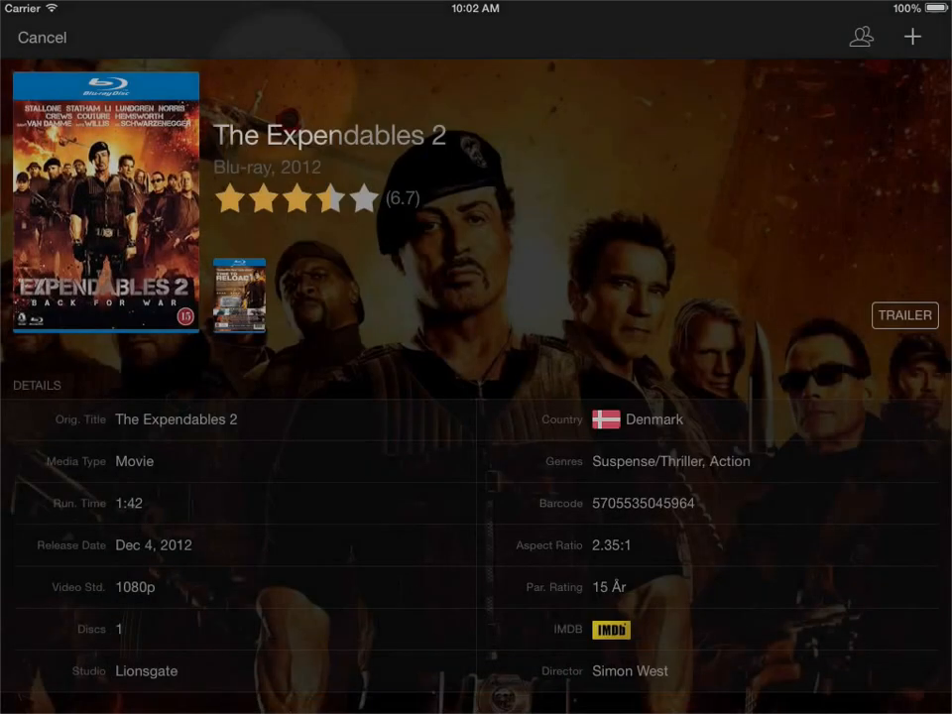
pyautogui.click(42, 35)
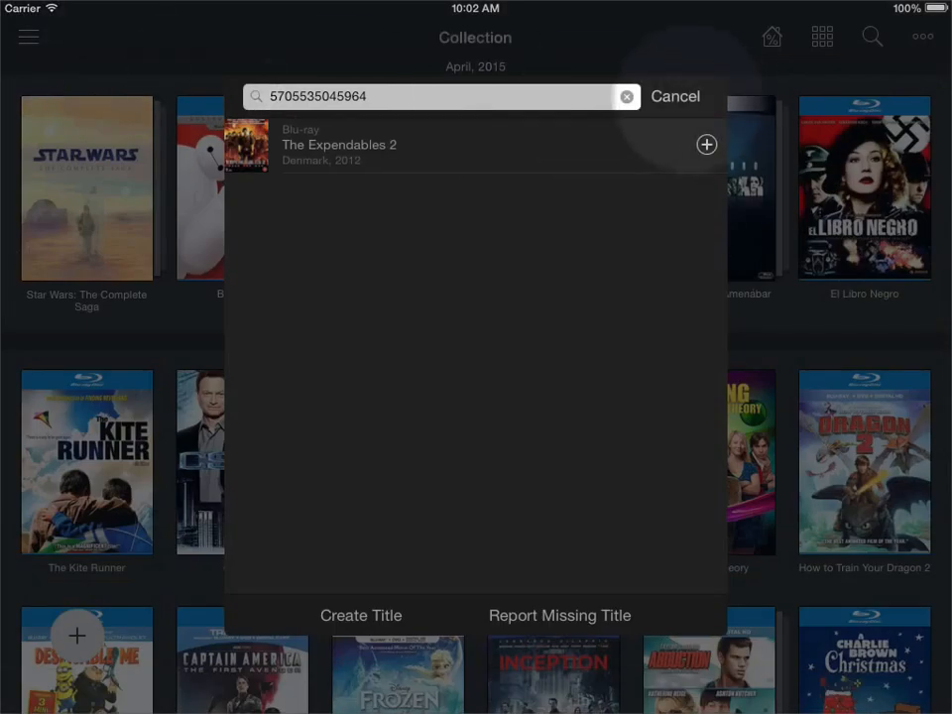
pyautogui.click(674, 95)
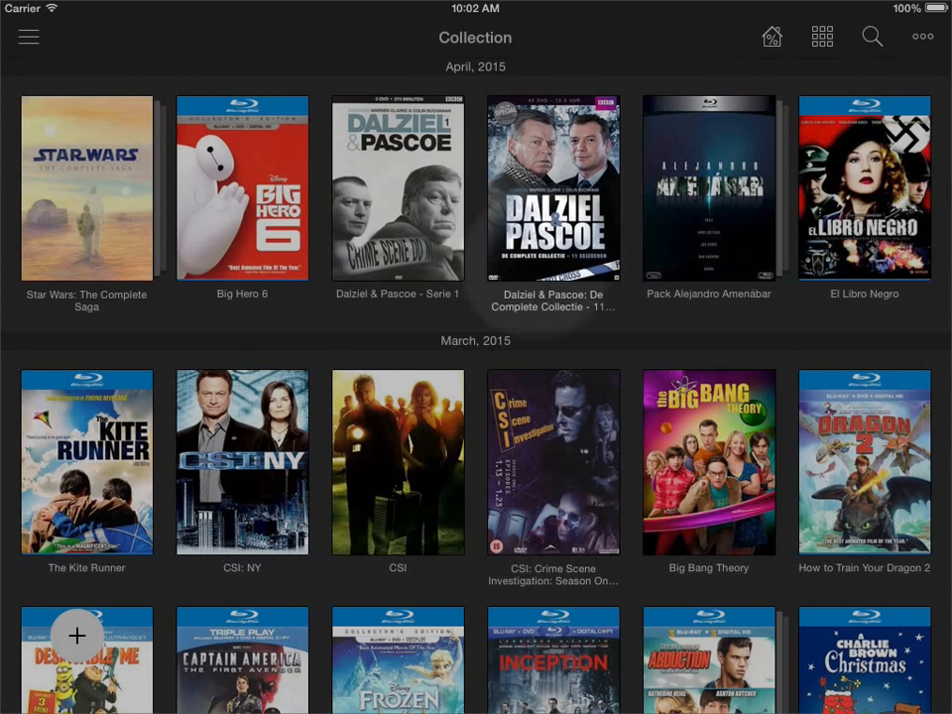